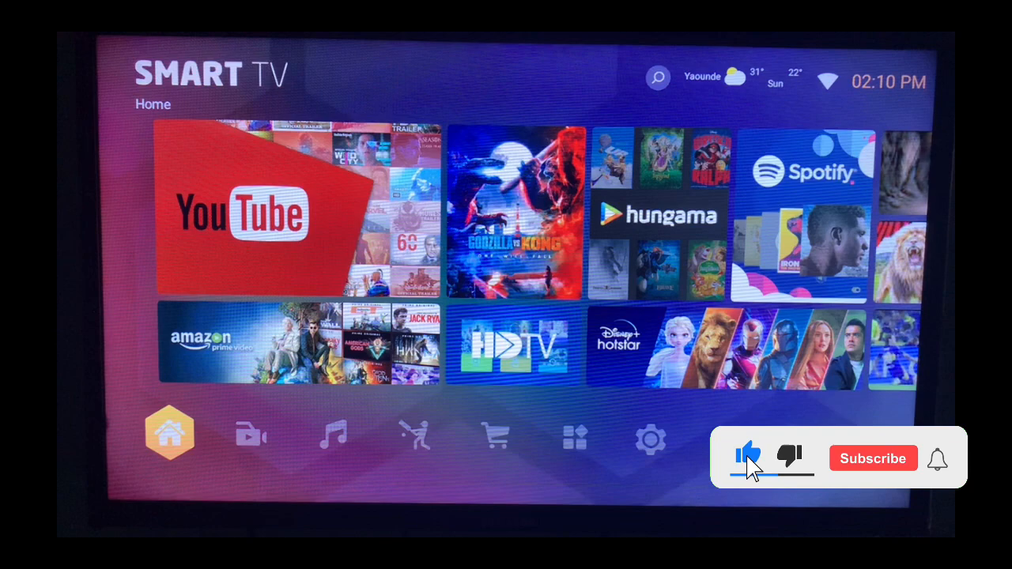
Switch the launcher from Home to the Sport section with sports videos and categories.
left_click(873, 459)
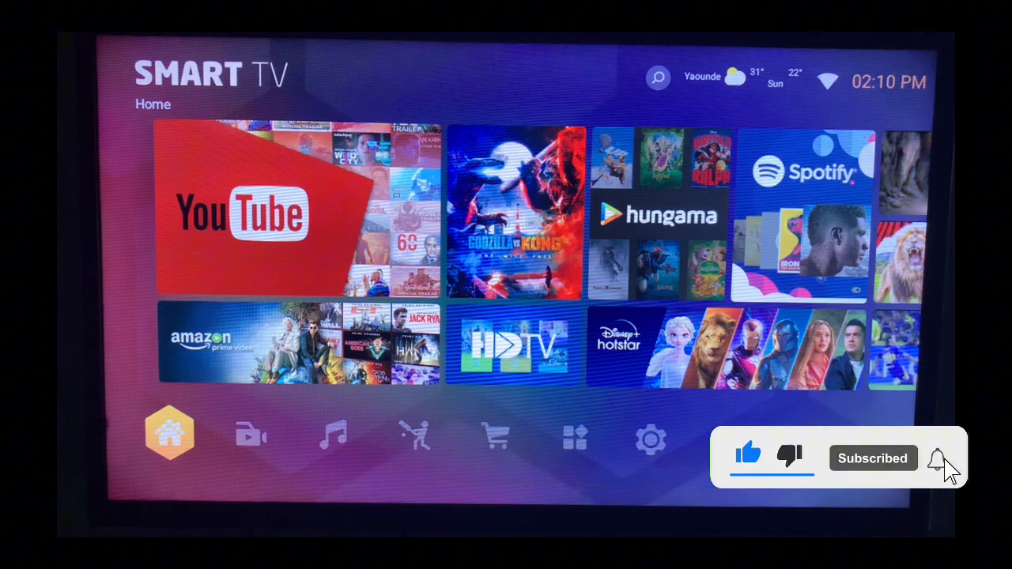
left_click(414, 436)
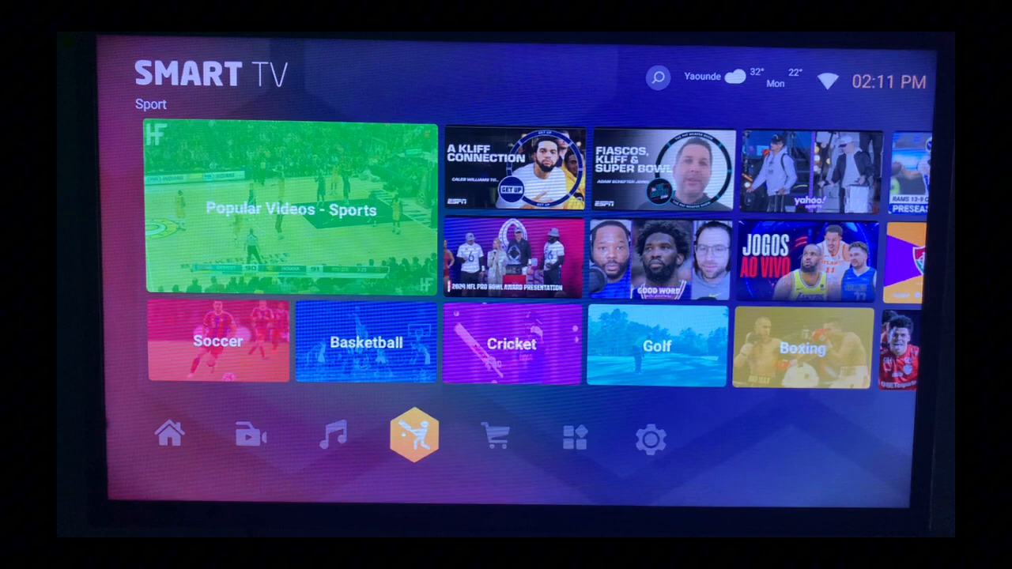
Launch the App Store from the Recommend row's App Store tile.
left_click(494, 435)
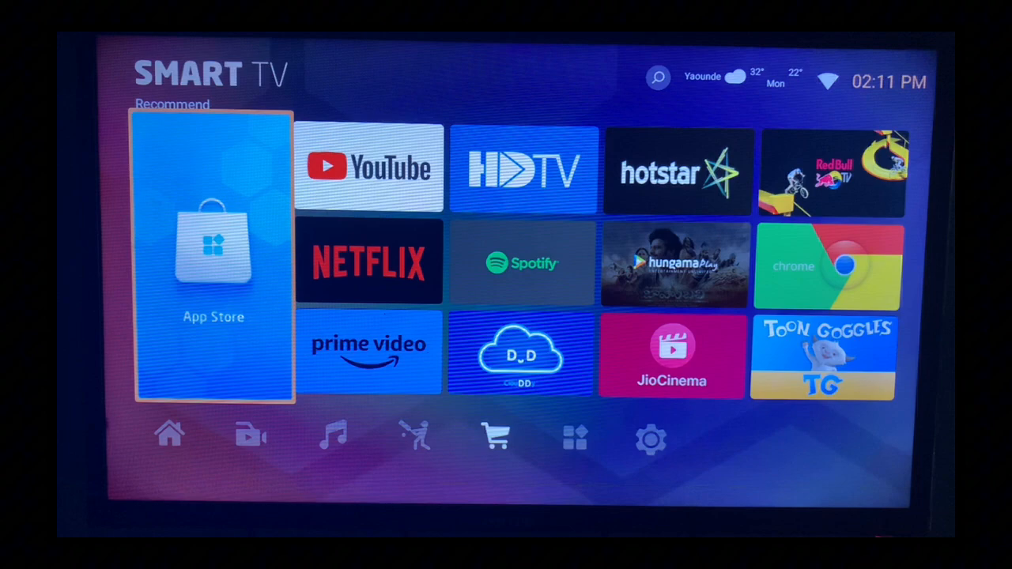
left_click(212, 245)
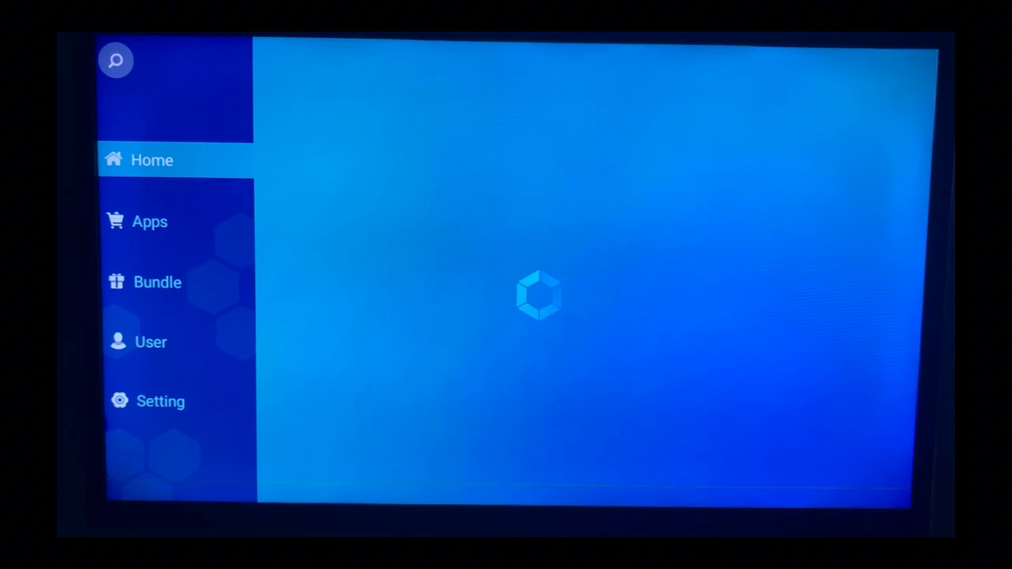
Move up the store sidebar to the magnifier and bring up the empty search box.
left_click(158, 282)
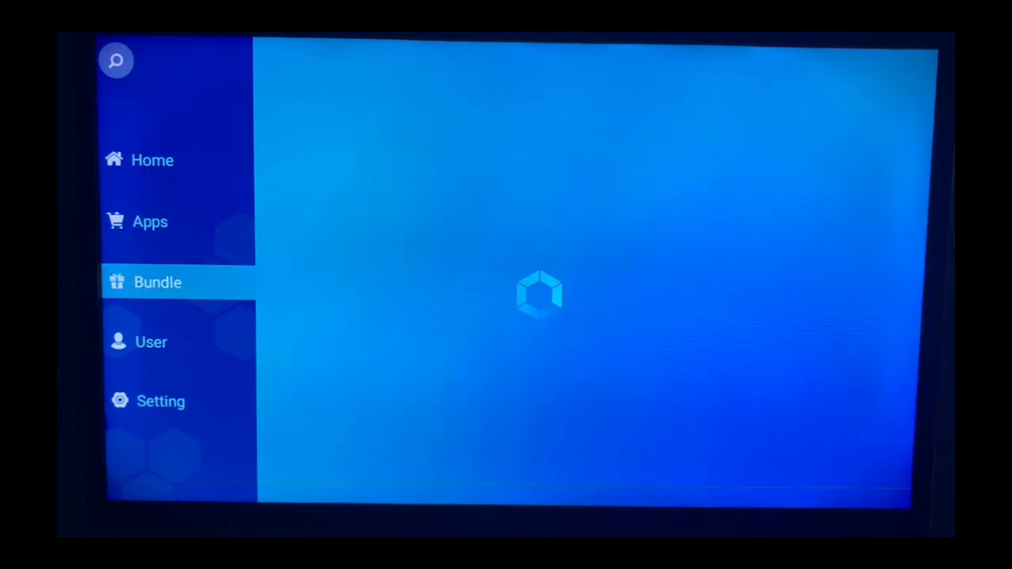
left_click(150, 221)
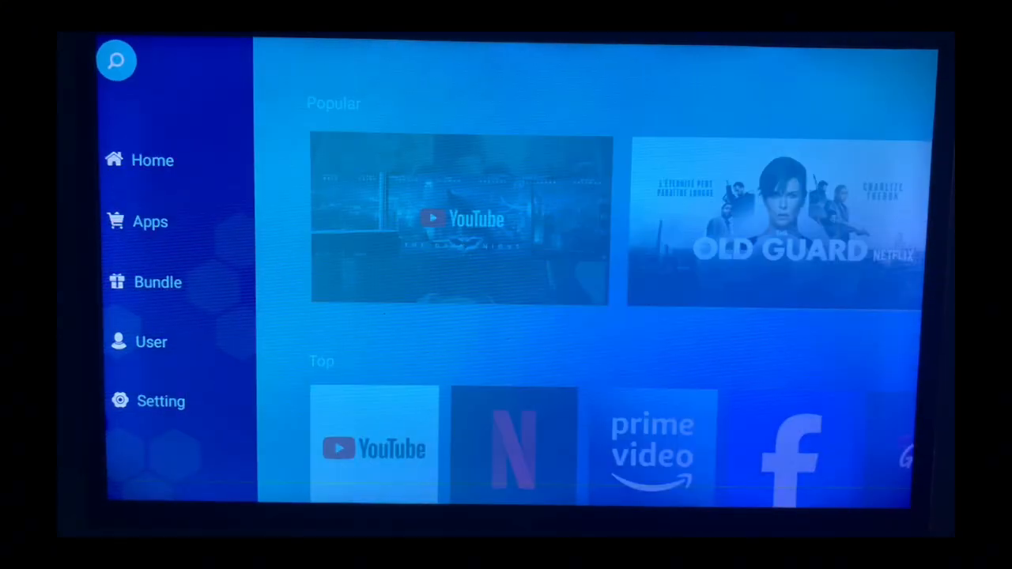
left_click(117, 60)
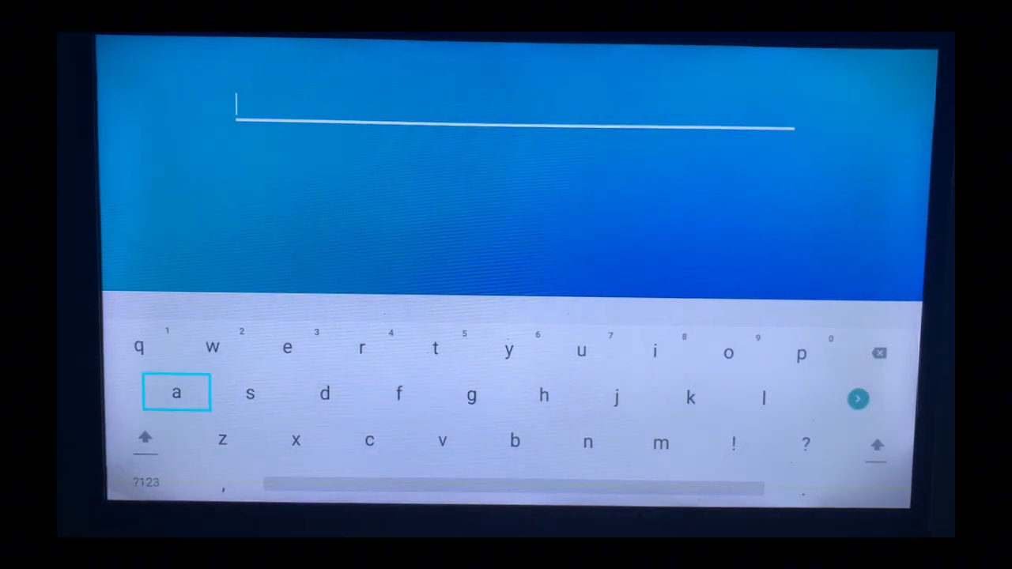
Search the App Store for "showmax" using the on-screen keyboard.
left_click(250, 392)
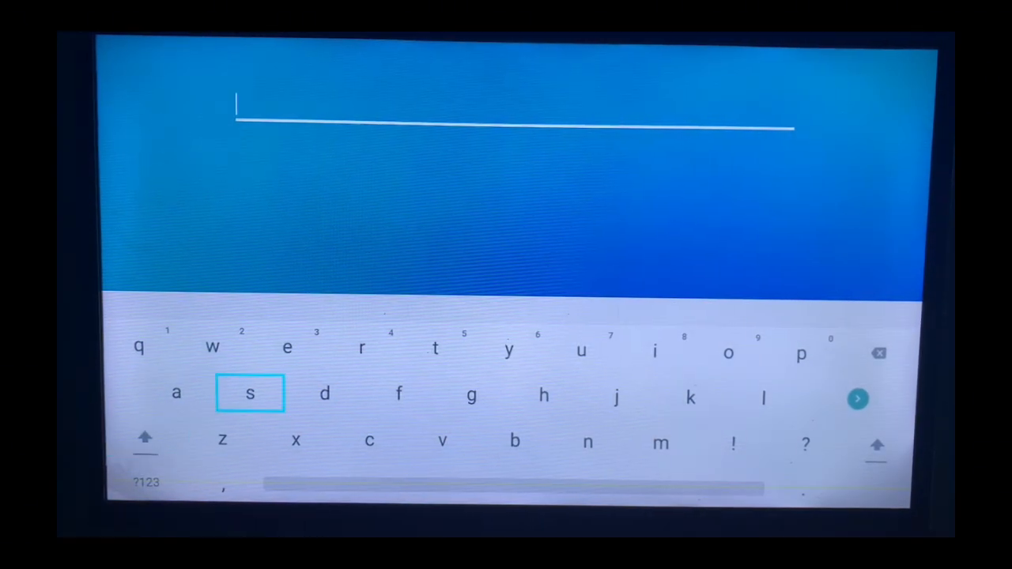
left_click(250, 392)
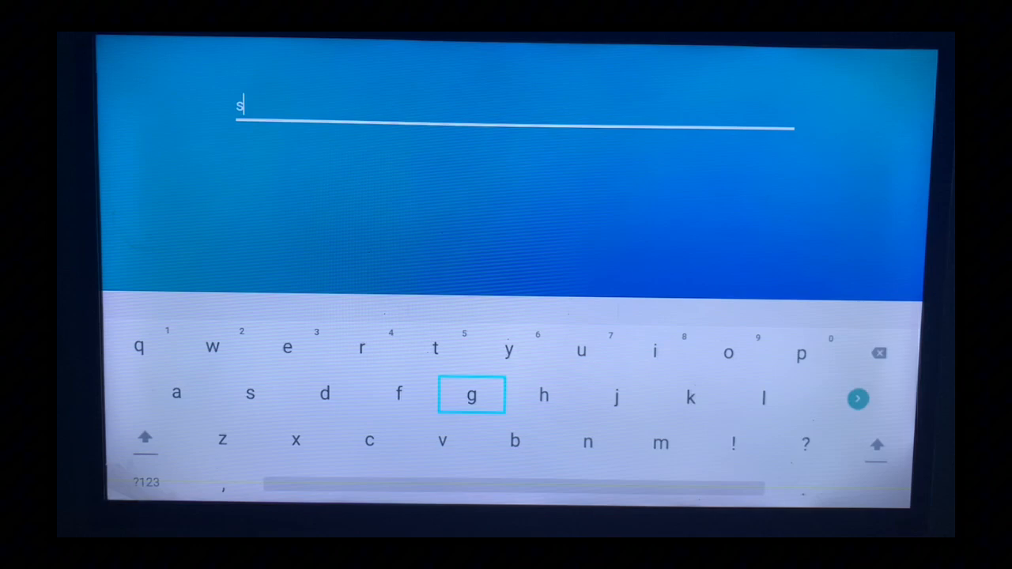
left_click(544, 395)
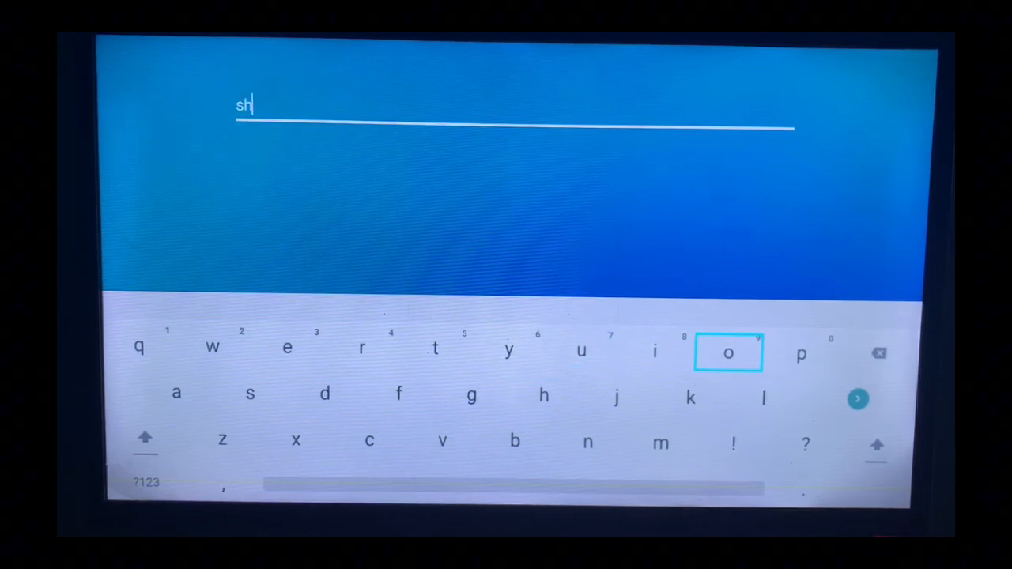
left_click(728, 352)
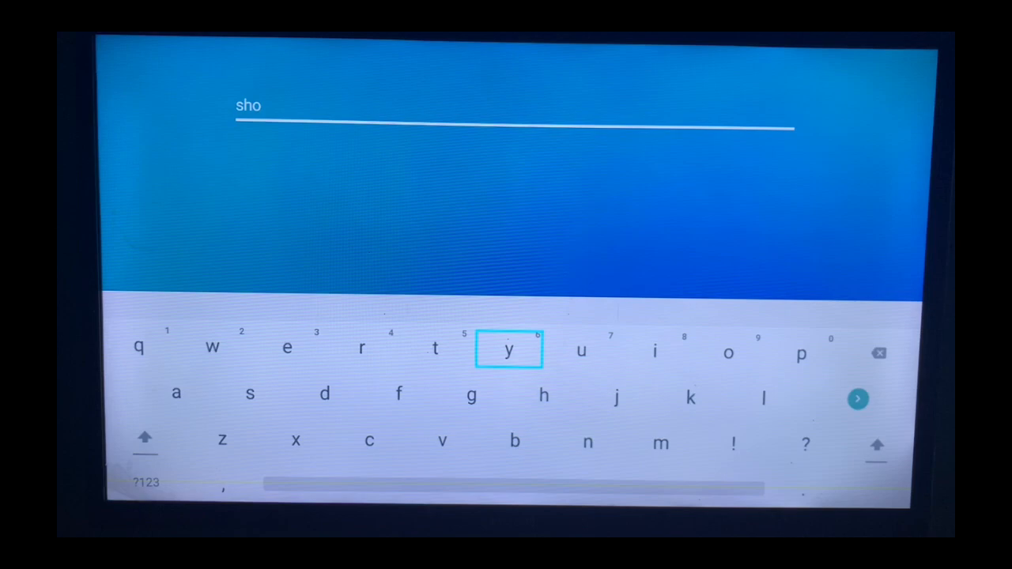
left_click(211, 348)
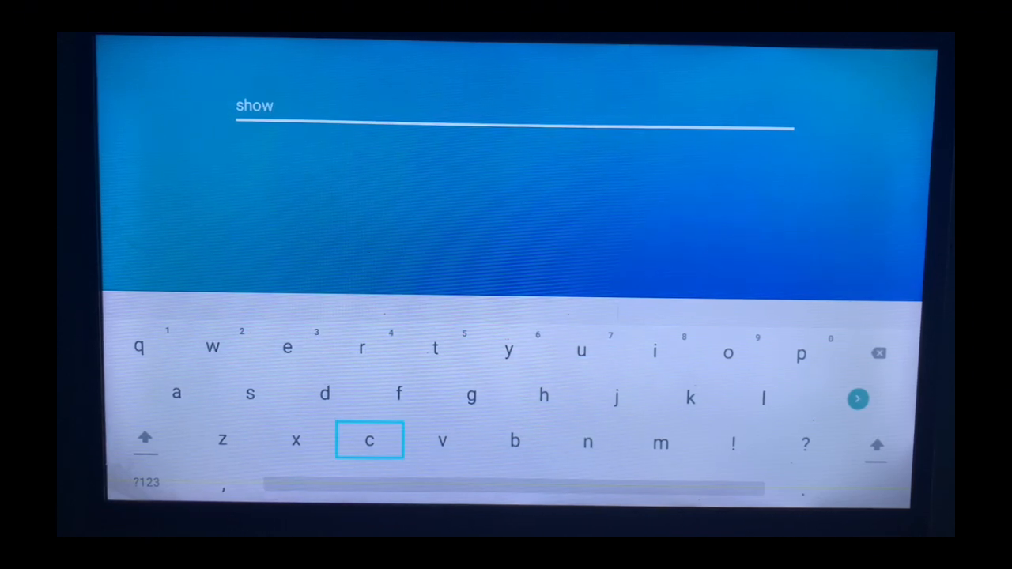
left_click(661, 443)
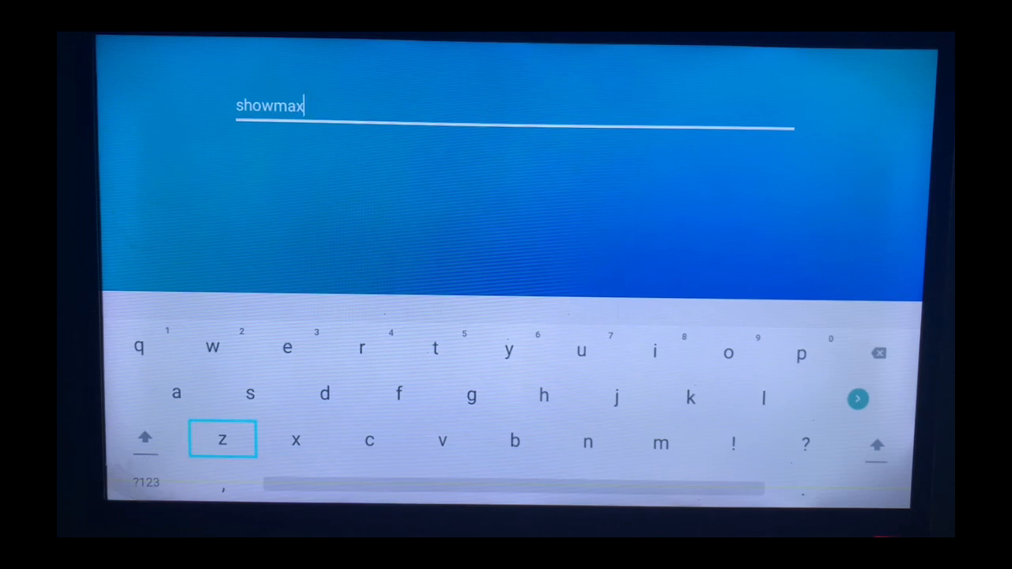
left_click(857, 399)
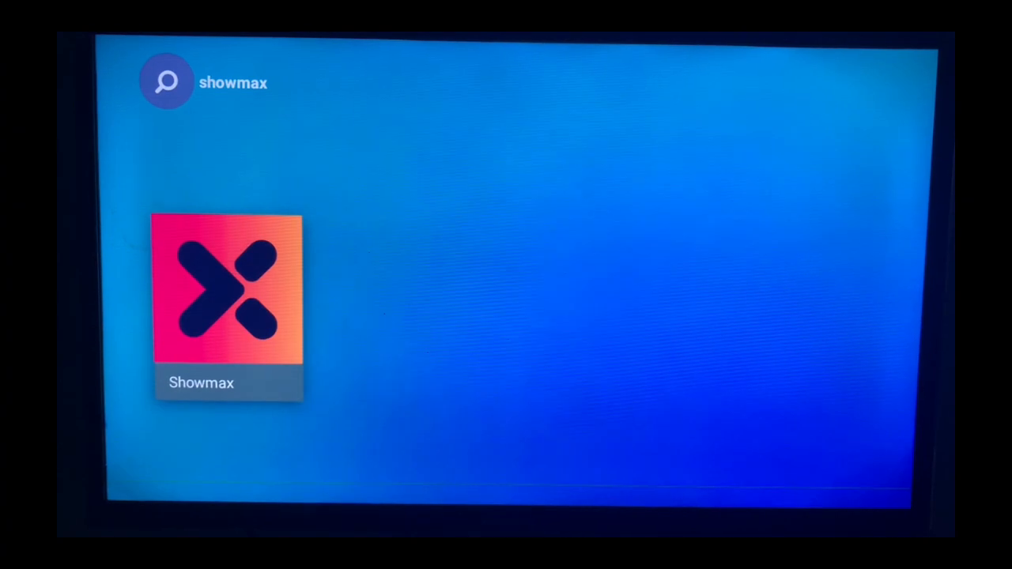
Open the Showmax result's details page showing the Download button.
left_click(228, 292)
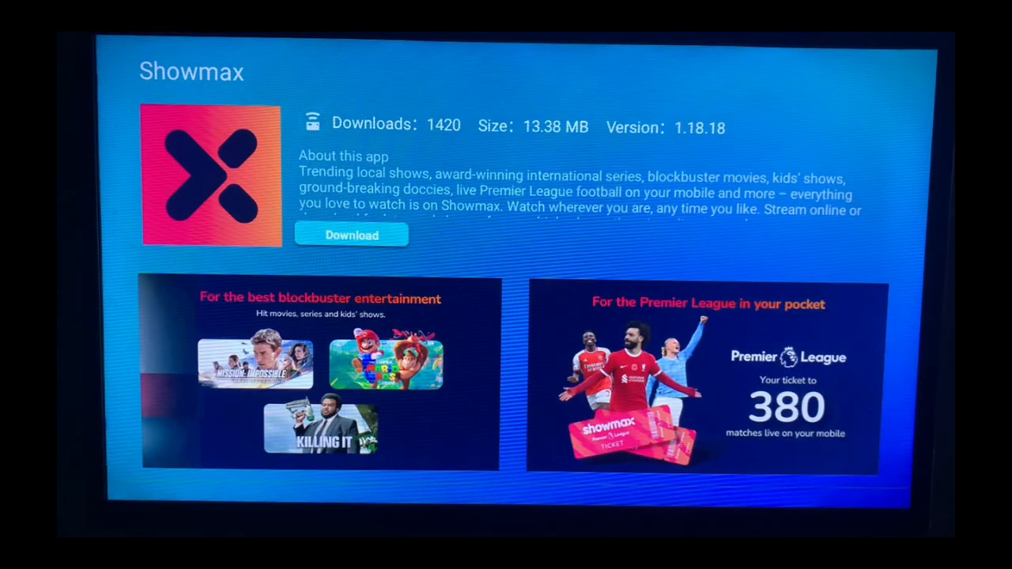